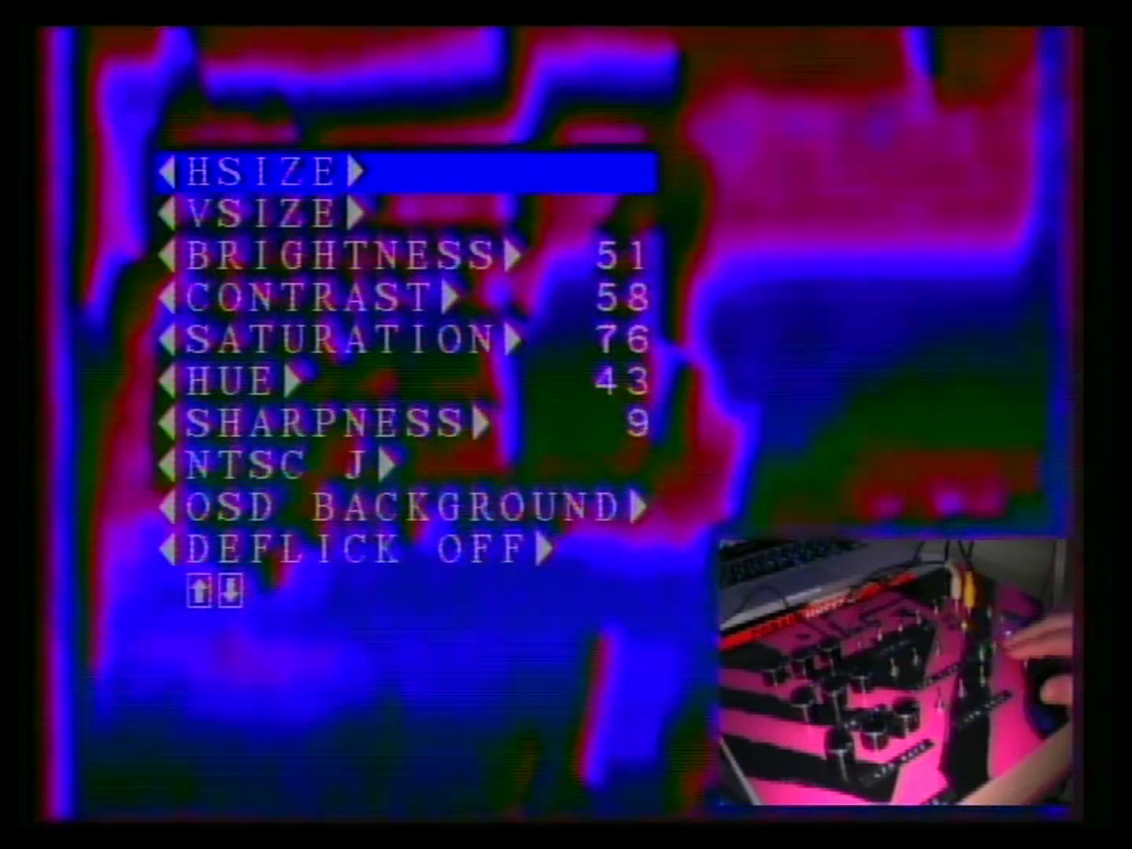
# Step: Move the OSD menu selection from HSIZE down to the VSIZE setting
pyautogui.press('Down')
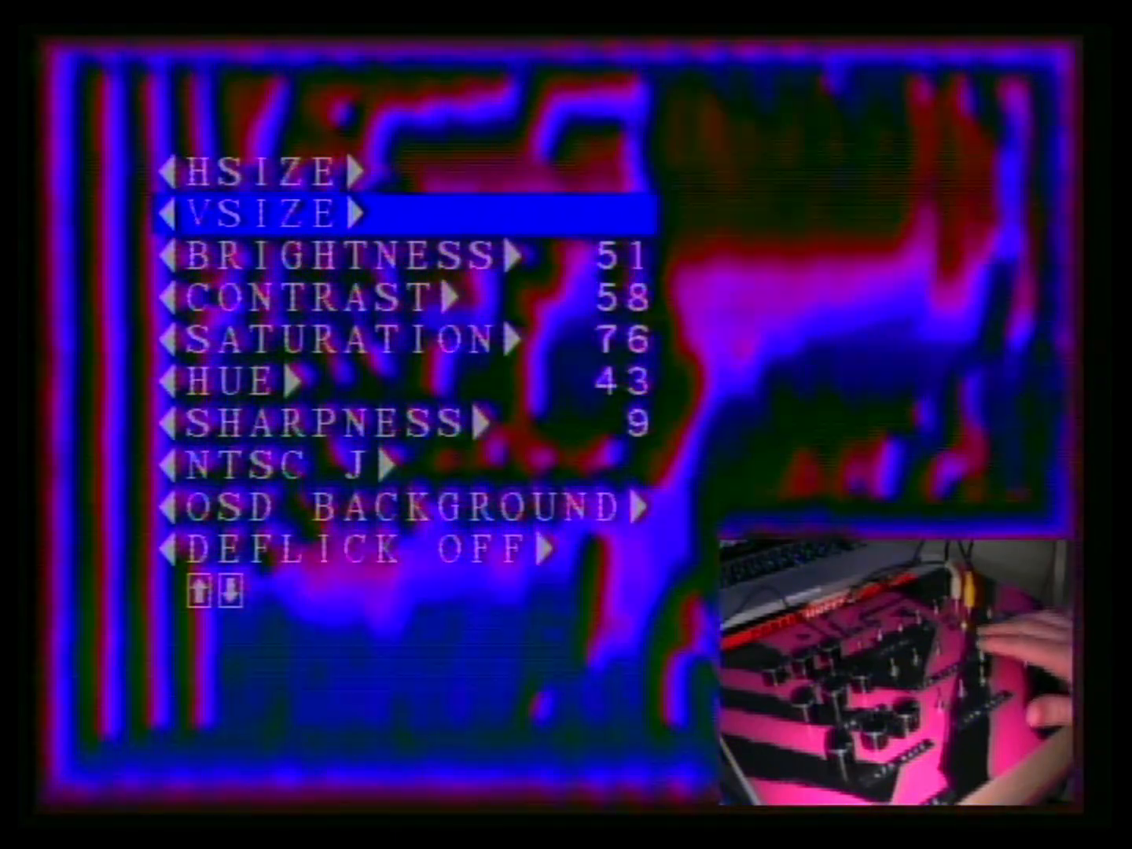